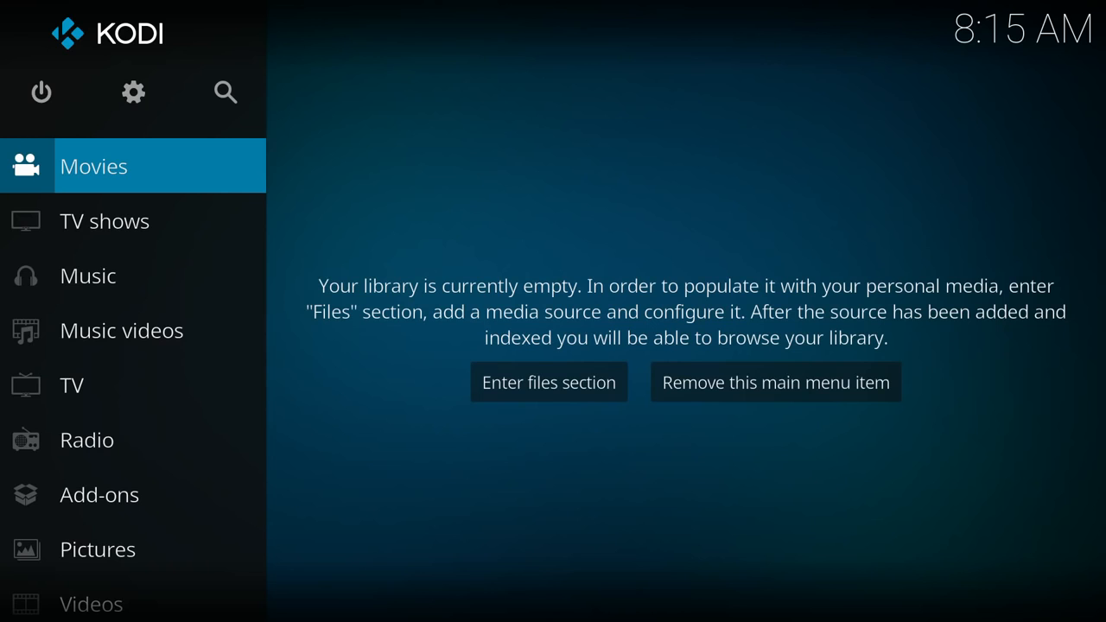
Open Kodi's System settings via the home screen gear icon.
click(134, 91)
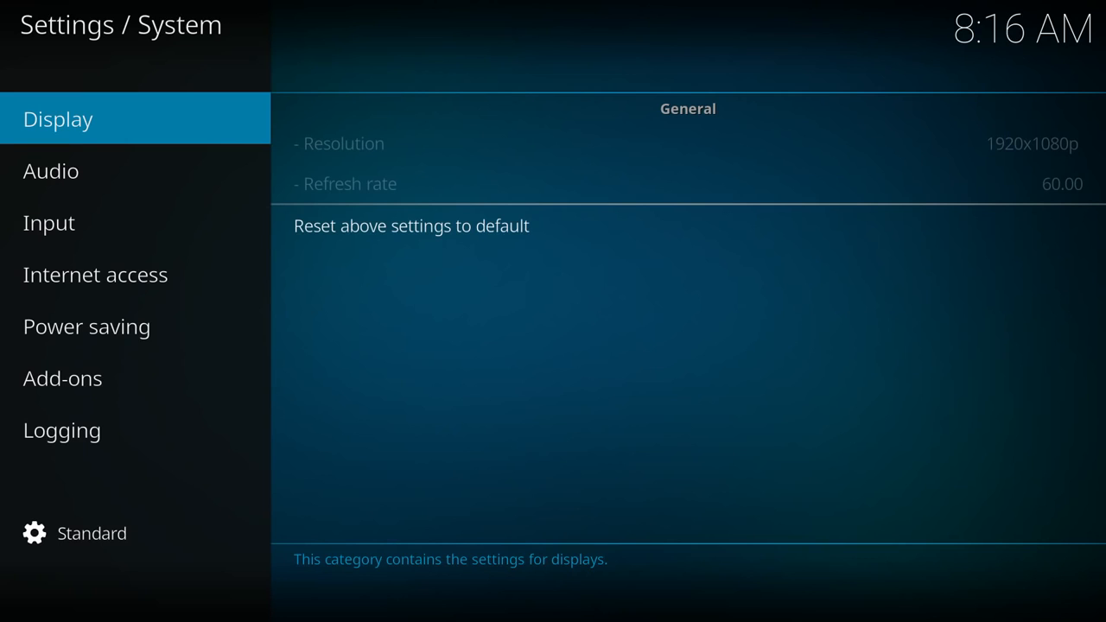
Enable Unknown sources in the Add-ons settings and accept the warning.
click(62, 378)
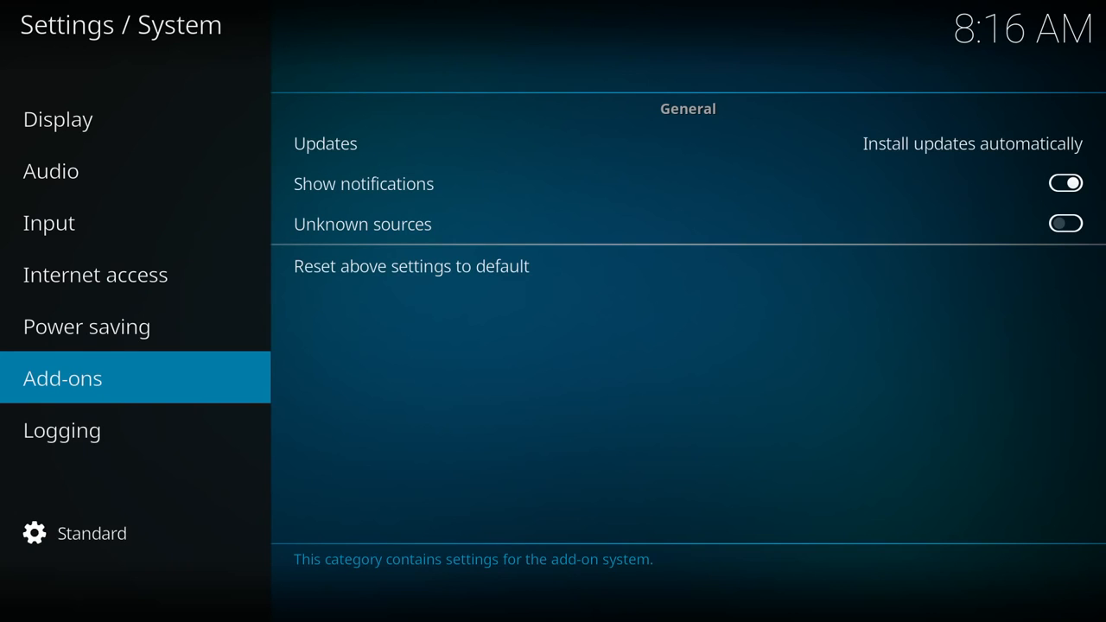
click(1064, 225)
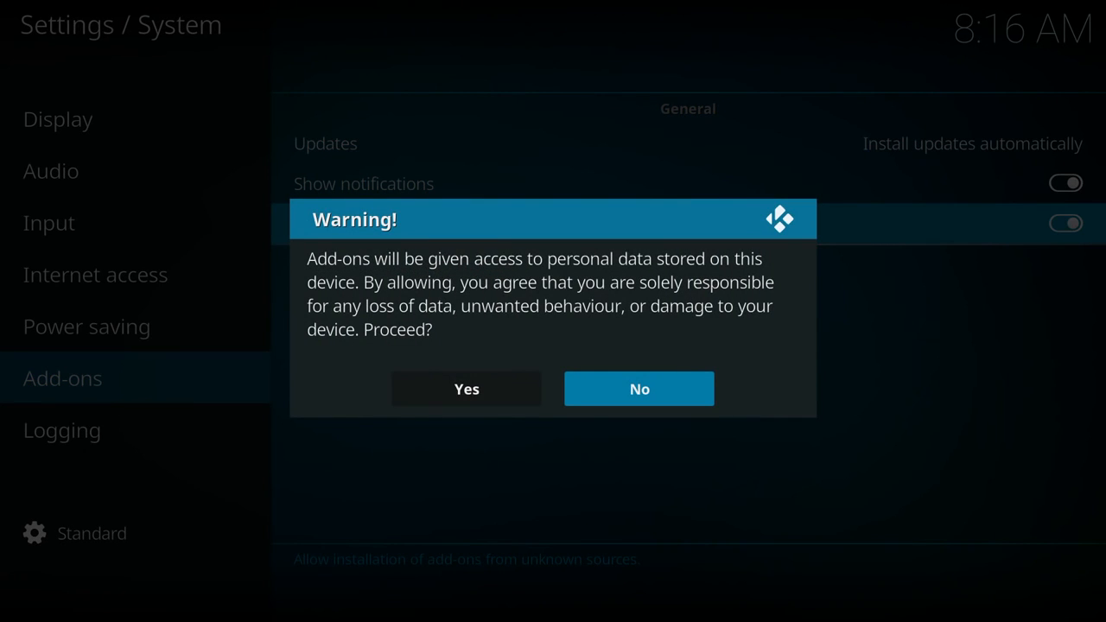
click(467, 387)
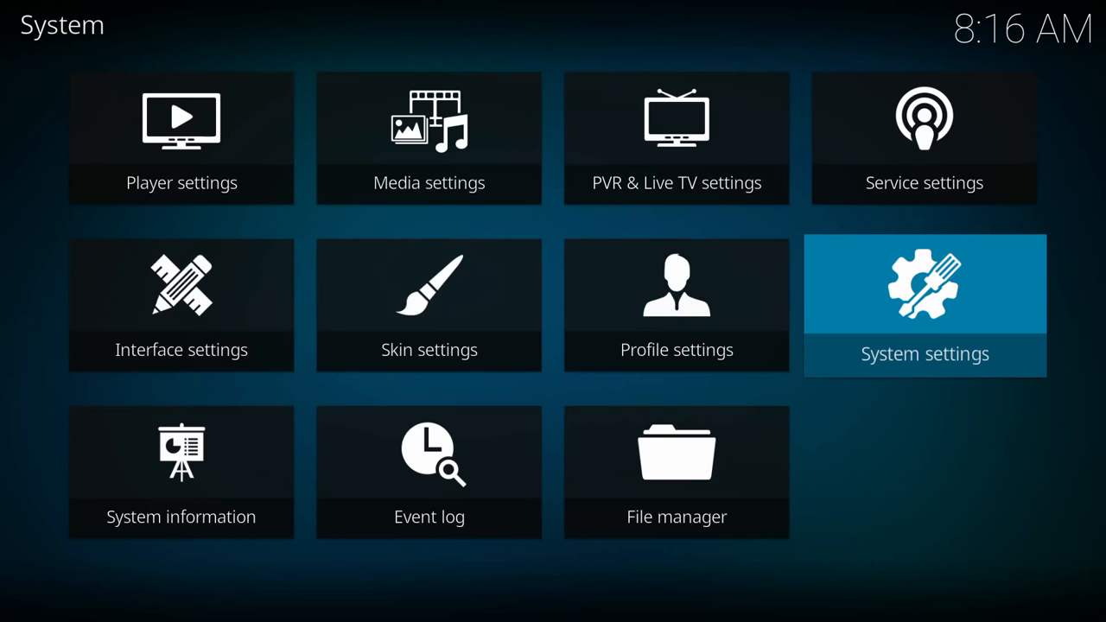
Begin adding a new file source in File manager, bringing up path entry.
click(675, 473)
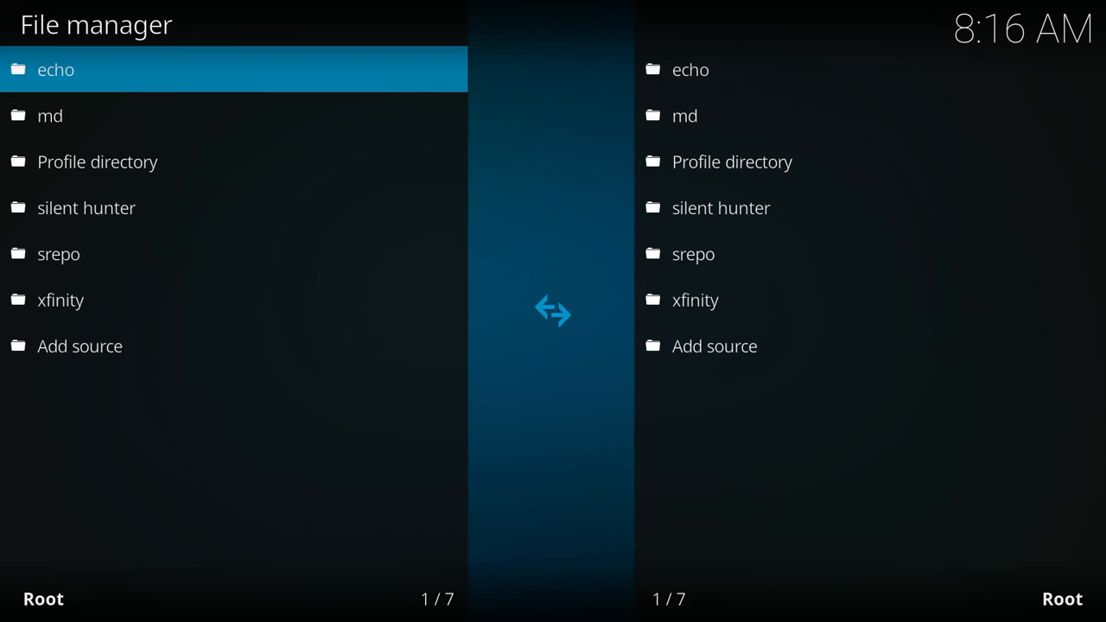
click(79, 345)
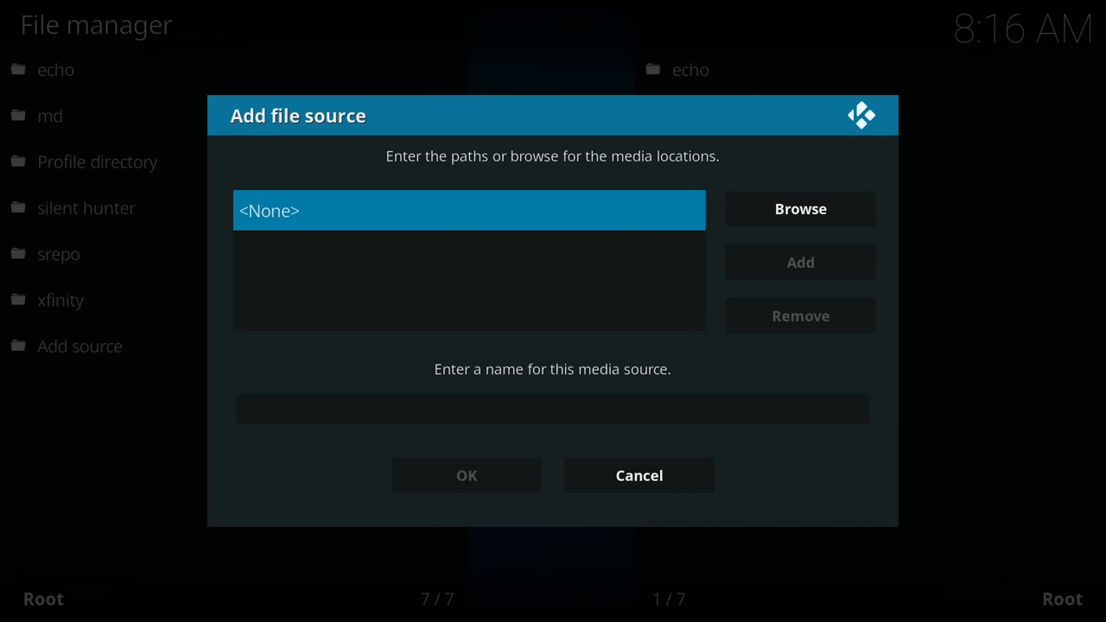
click(470, 211)
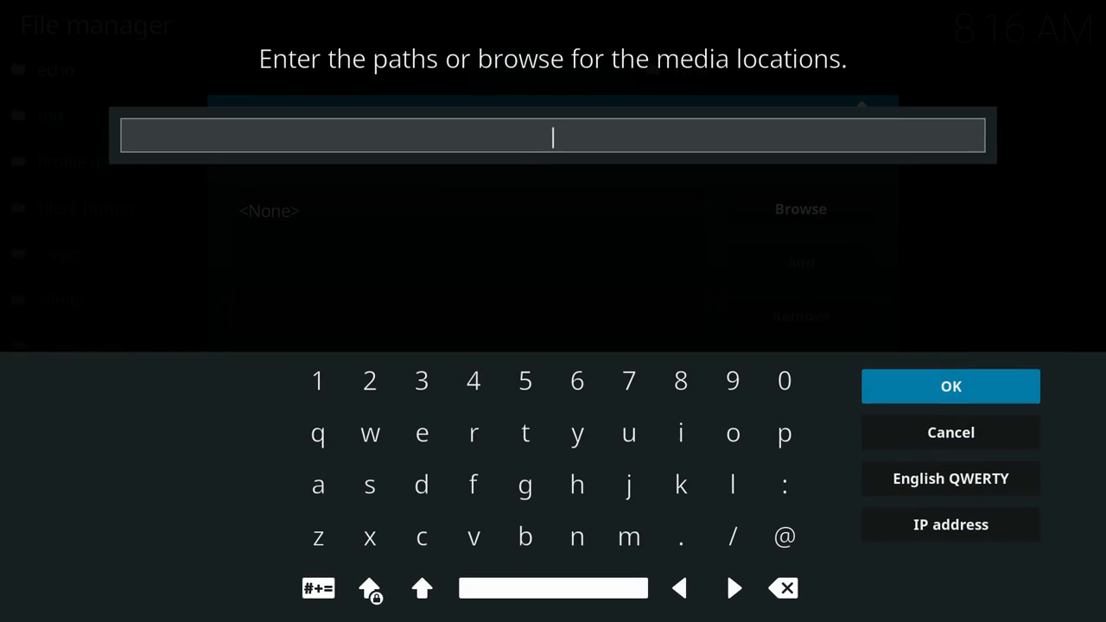
click(577, 535)
text(htt)
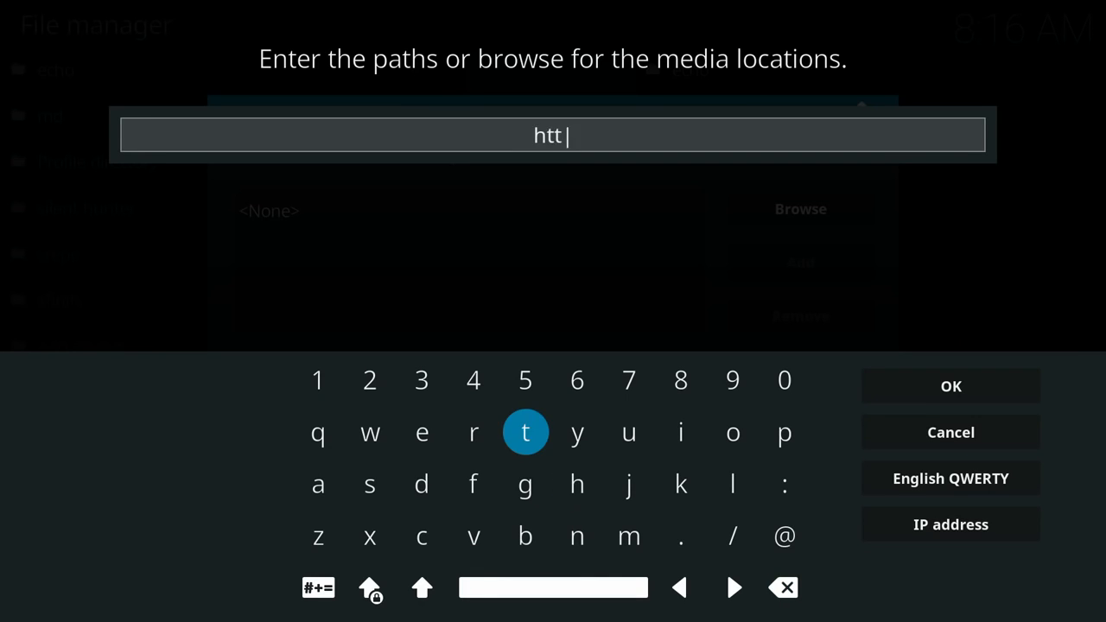
click(785, 432)
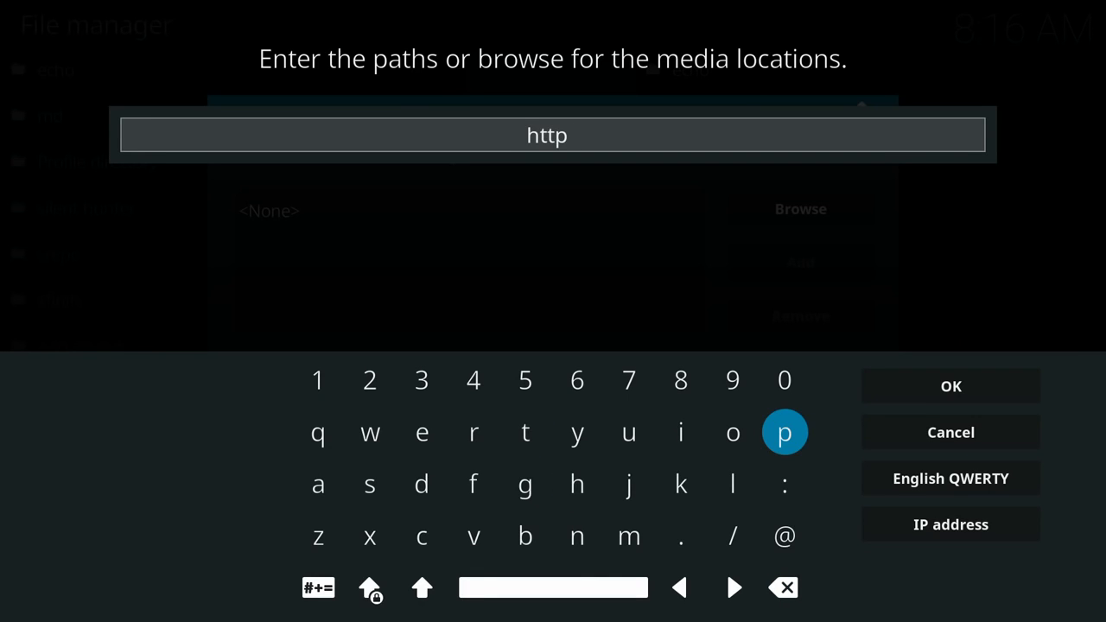
click(732, 535)
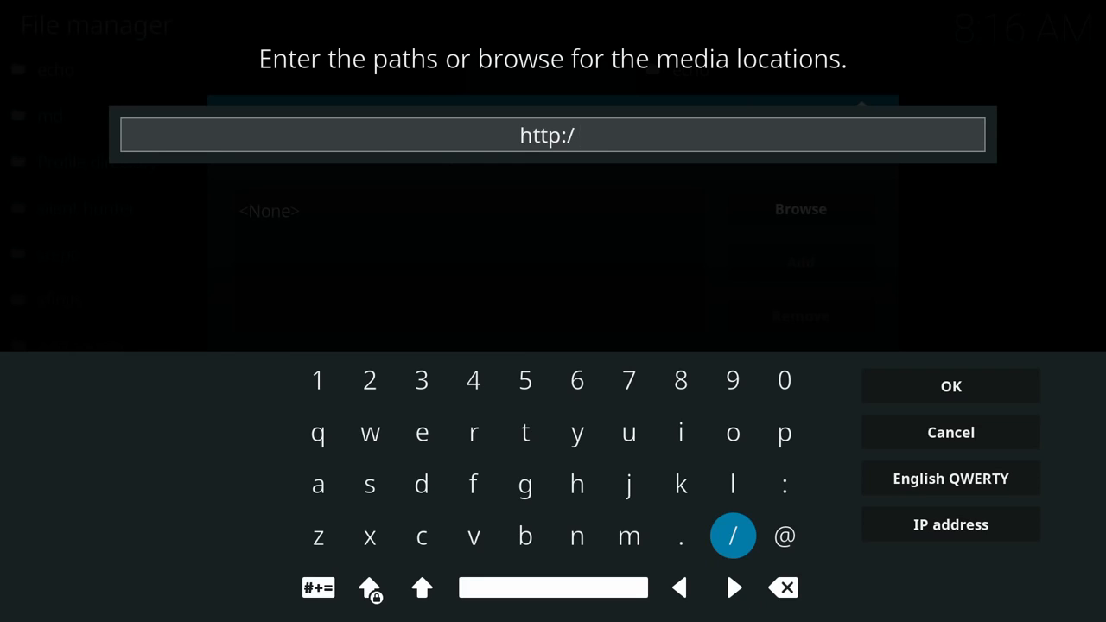
click(473, 484)
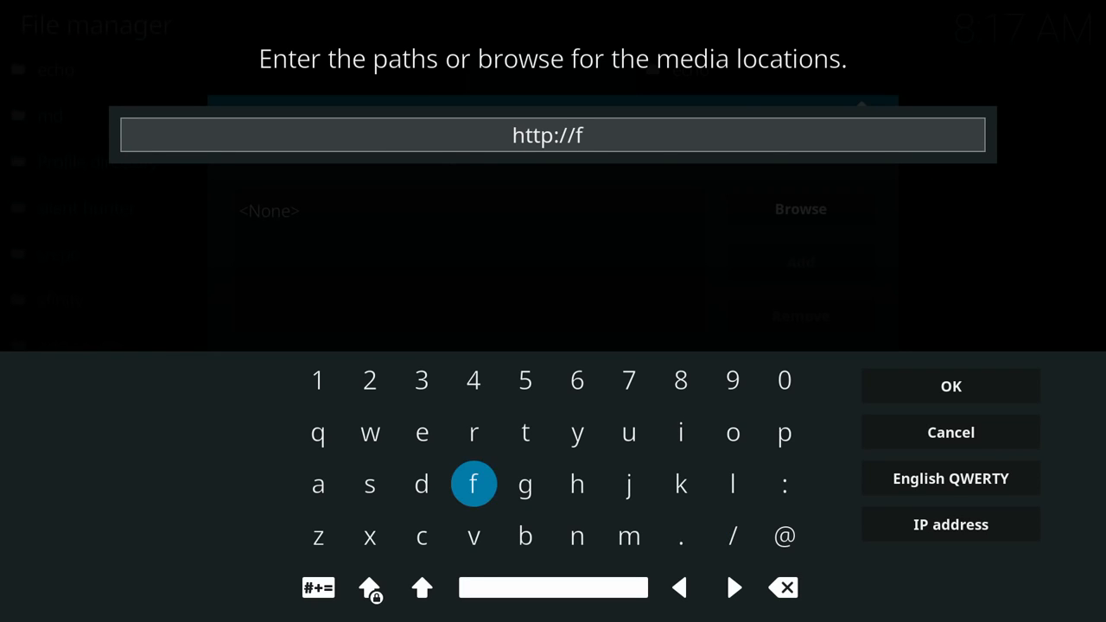
click(629, 432)
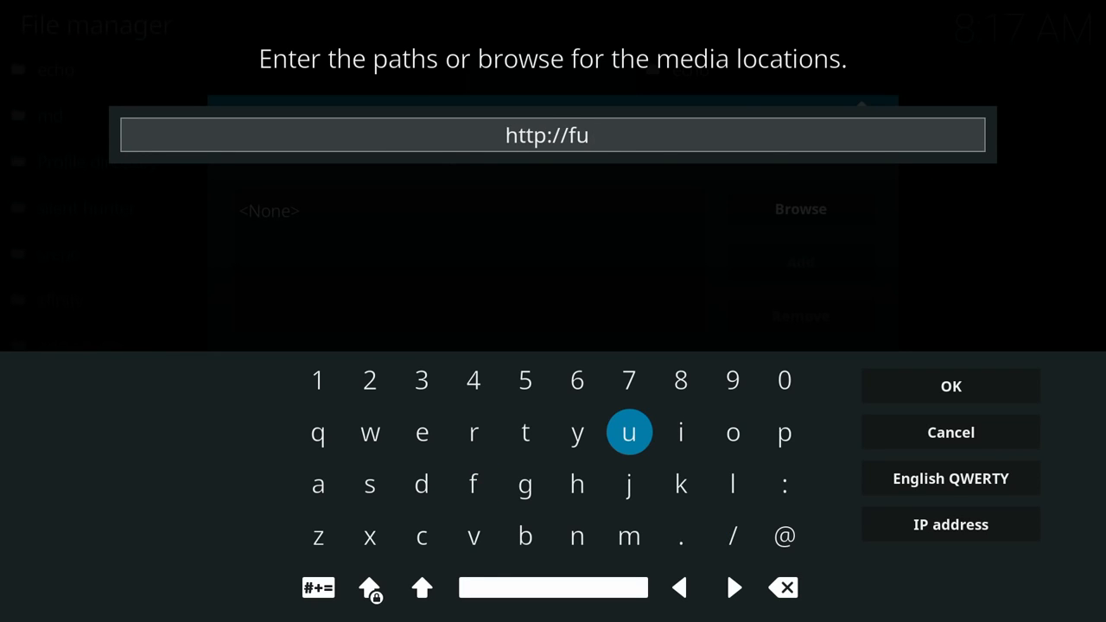
click(369, 484)
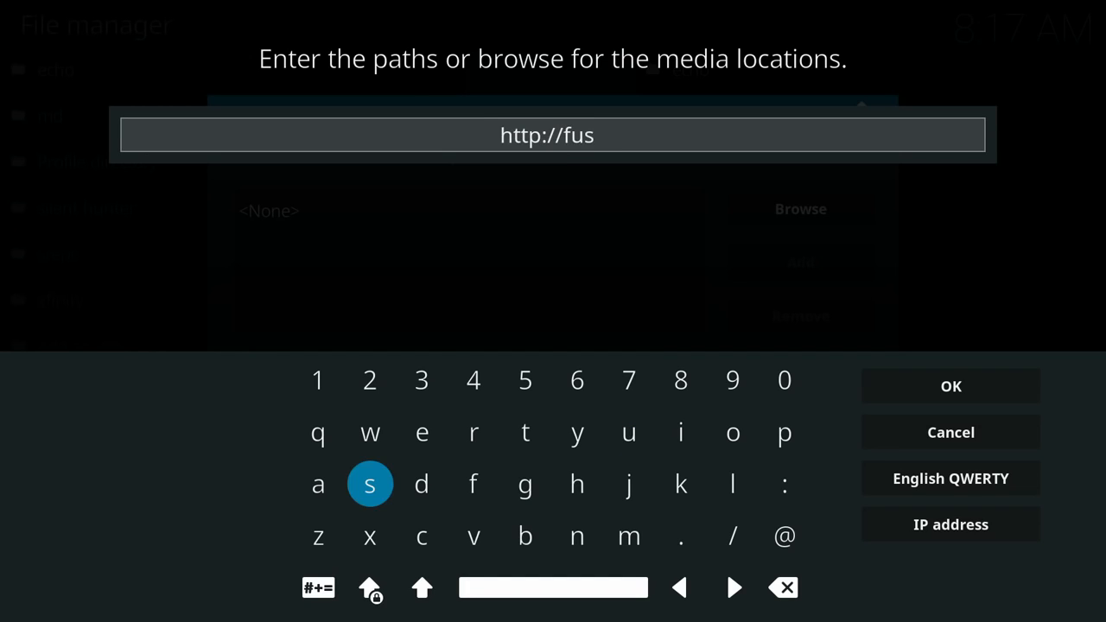
click(577, 536)
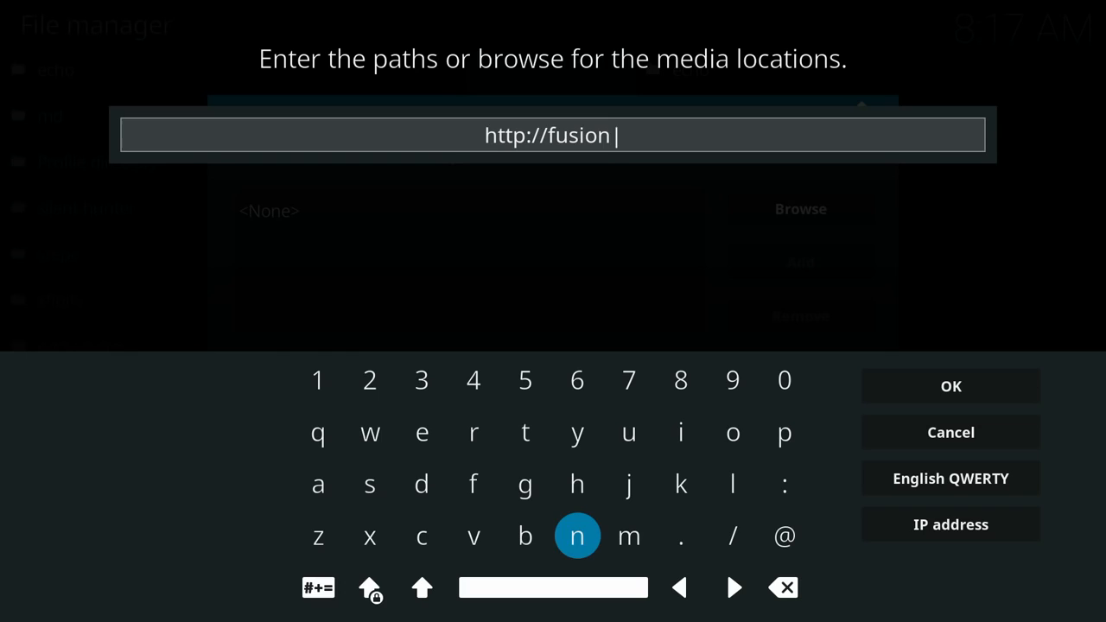
click(681, 587)
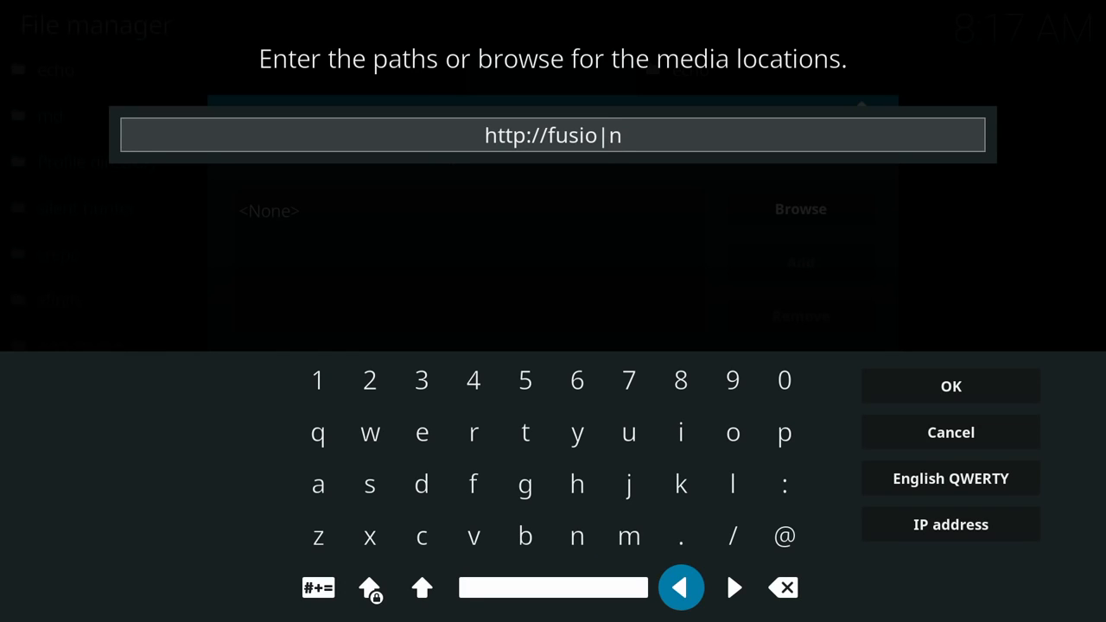
click(681, 536)
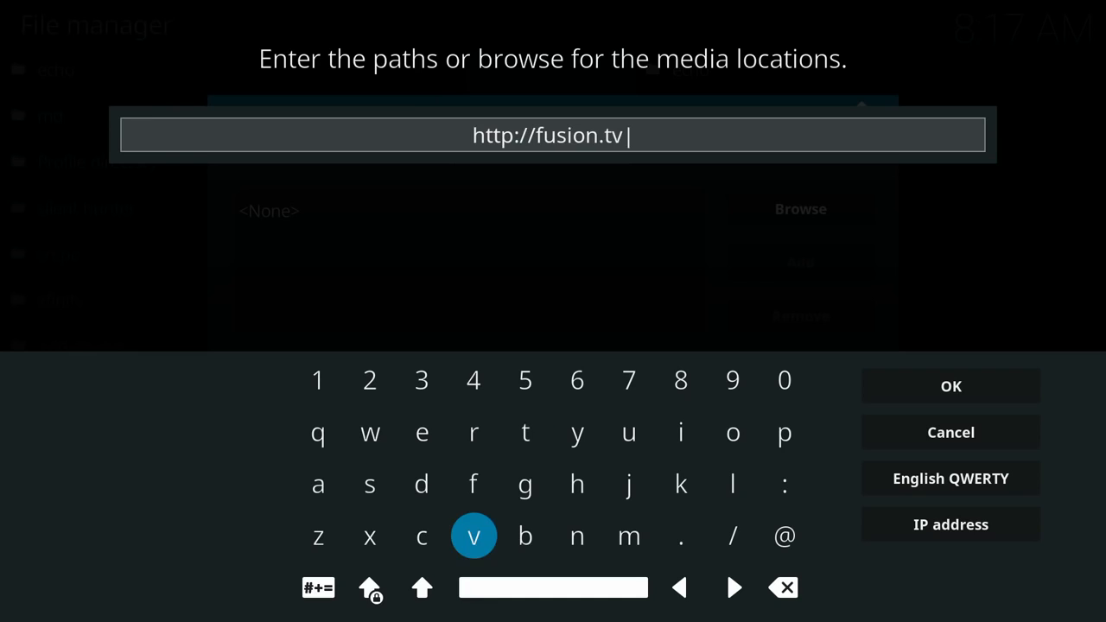
click(421, 484)
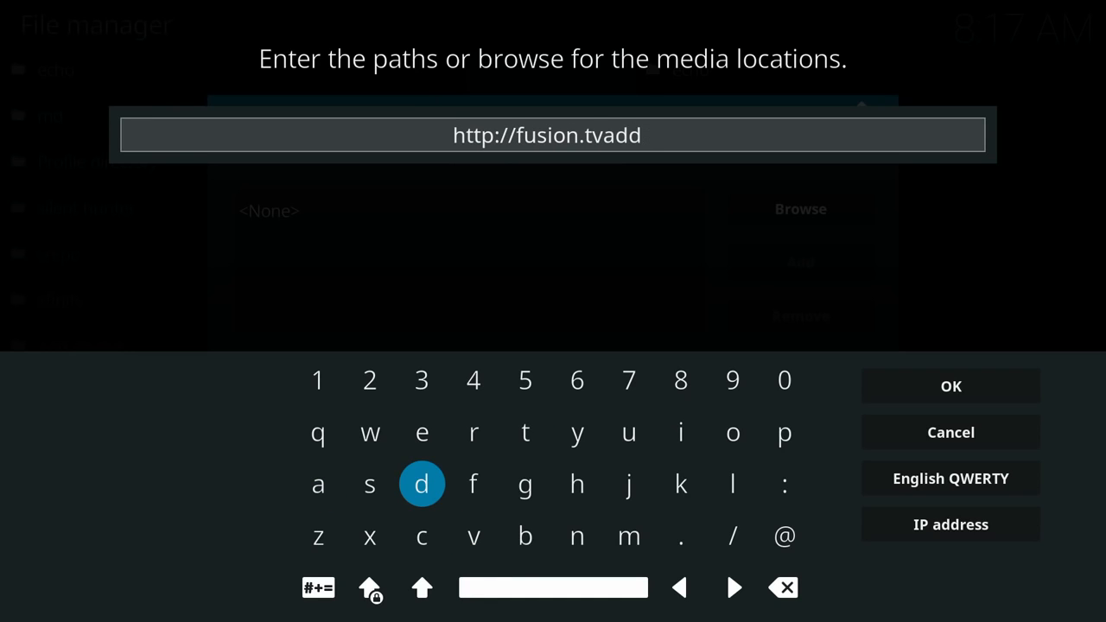
click(732, 432)
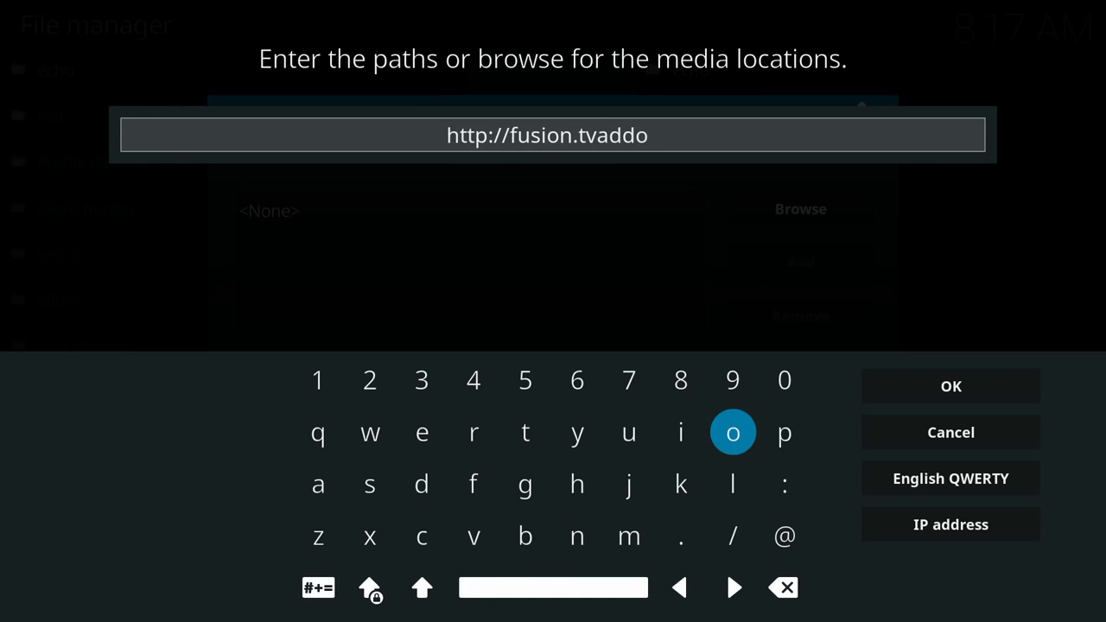
click(370, 484)
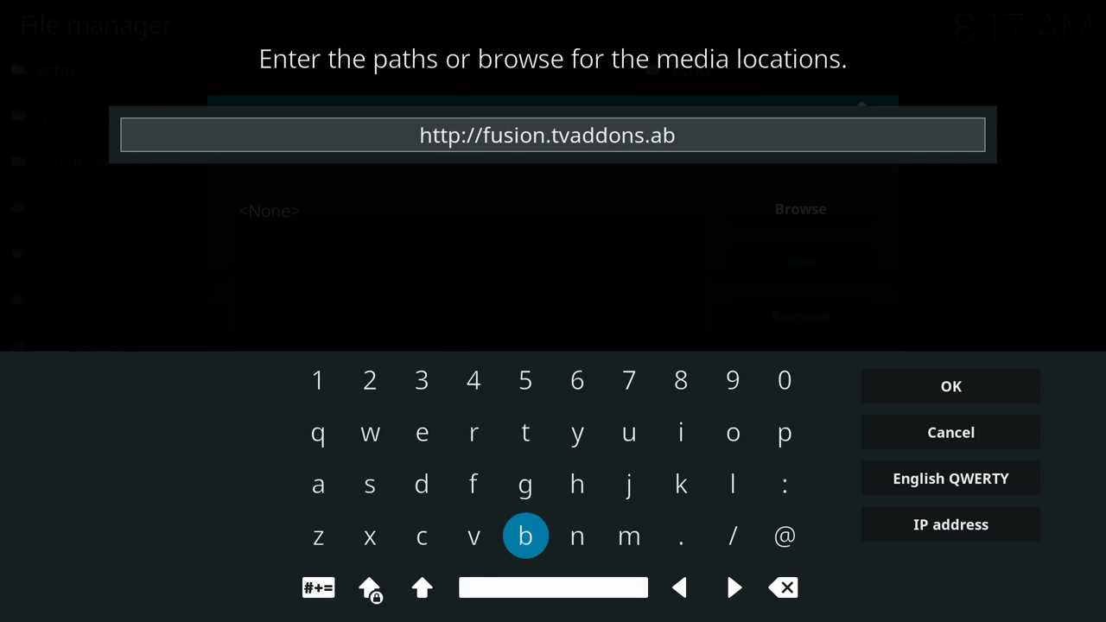
click(784, 588)
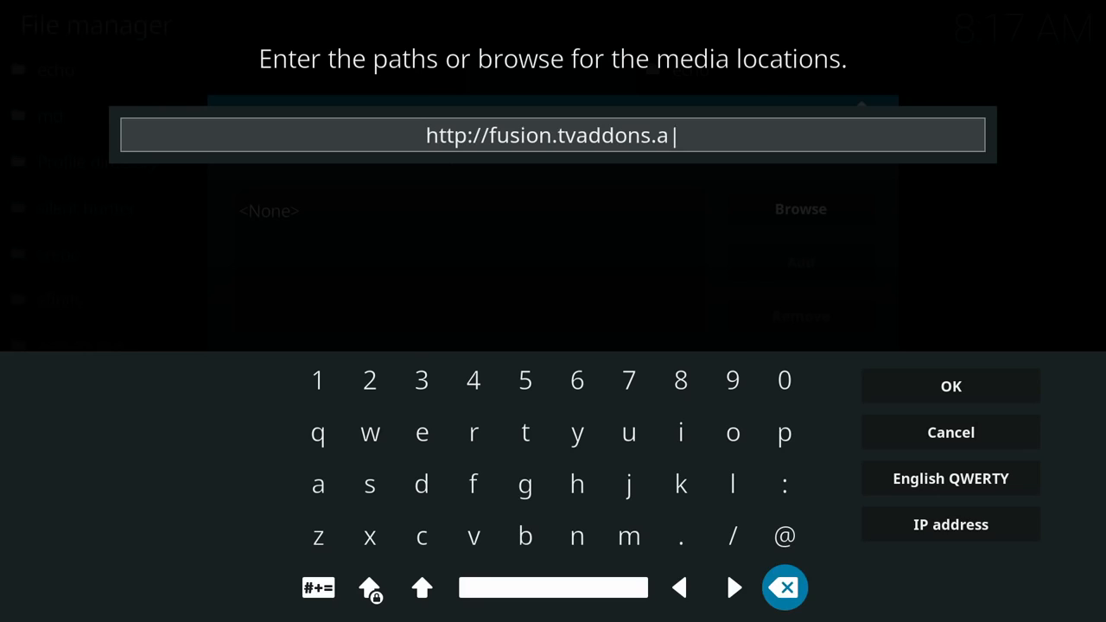
click(525, 484)
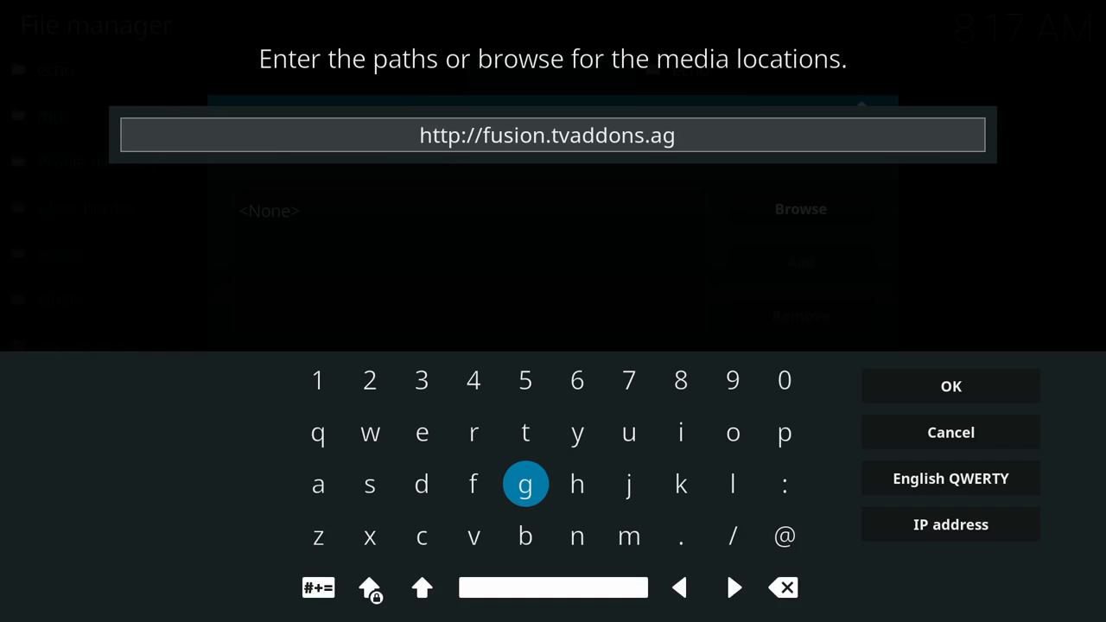
click(950, 386)
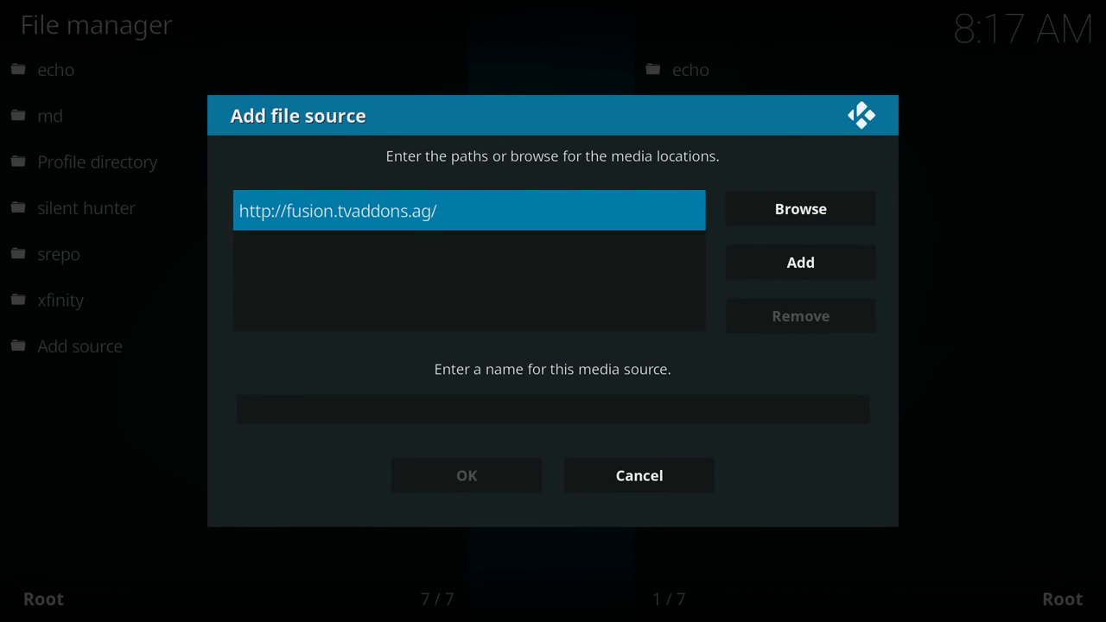
click(553, 408)
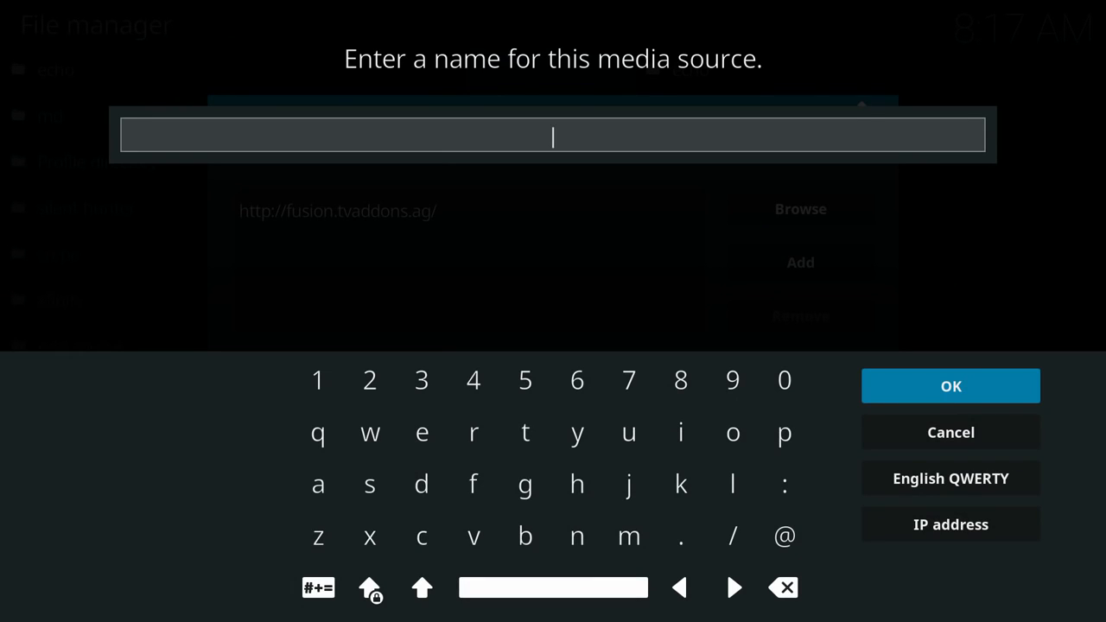
Name the source fusion and save the new file source.
click(473, 484)
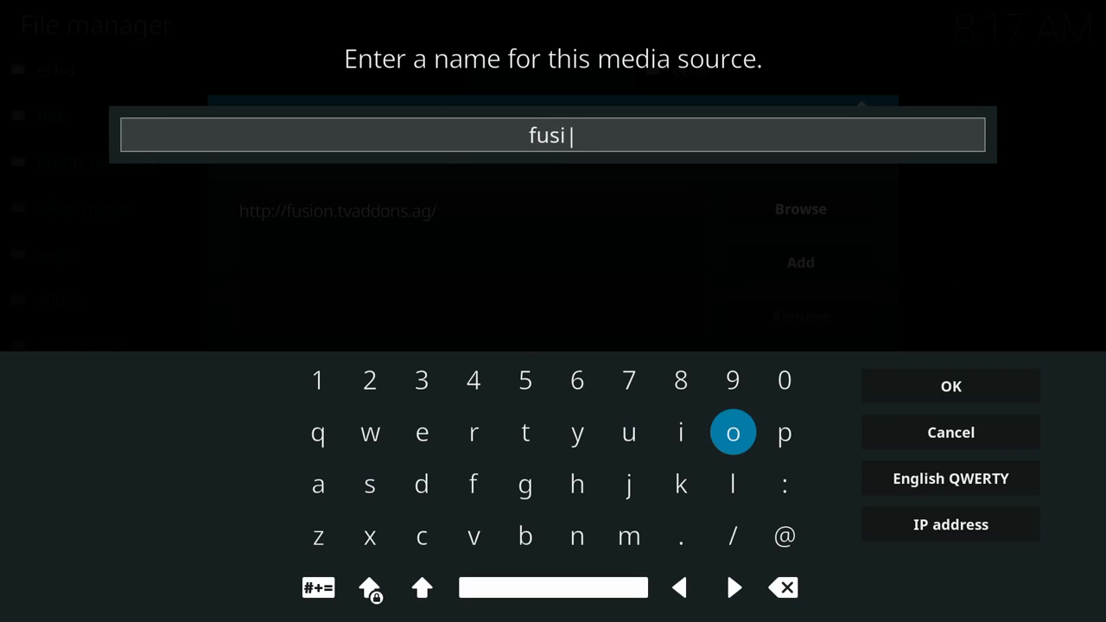
click(577, 535)
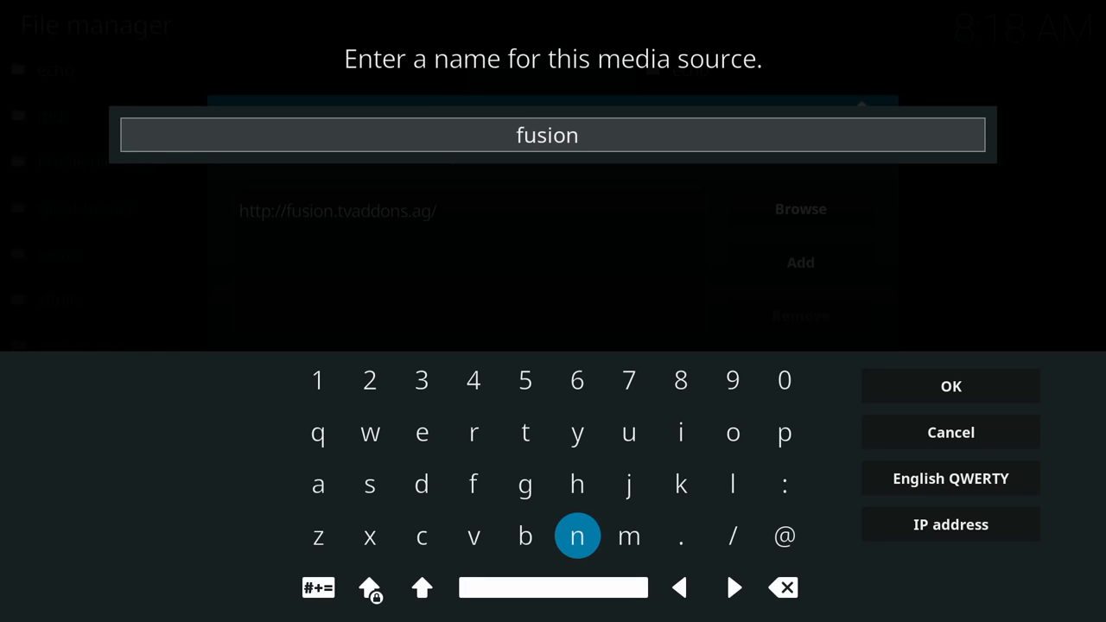
click(950, 386)
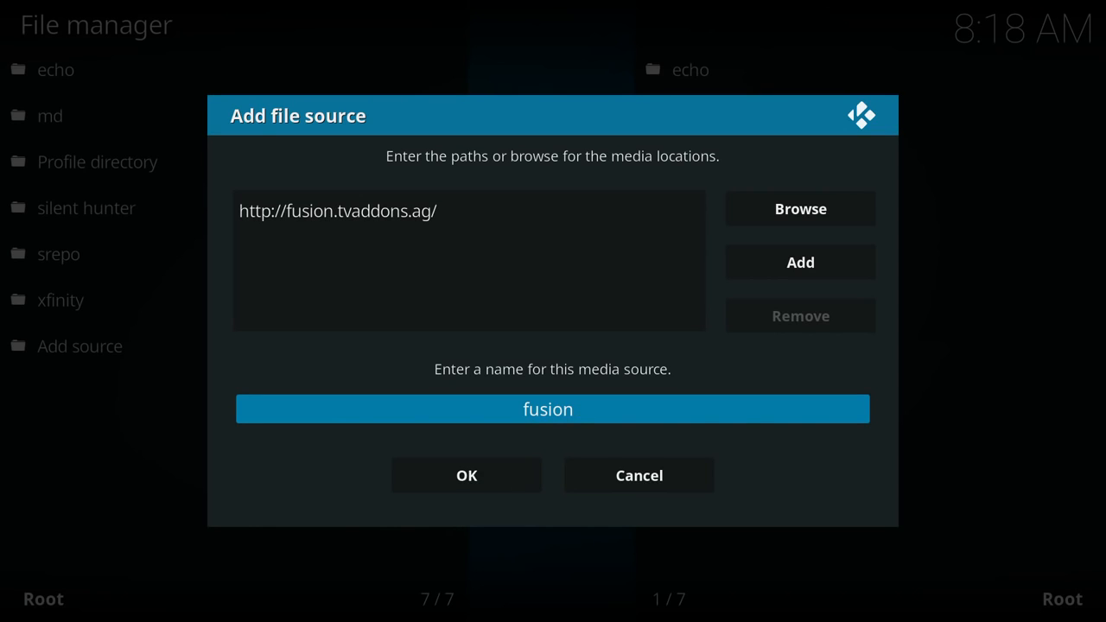
click(466, 475)
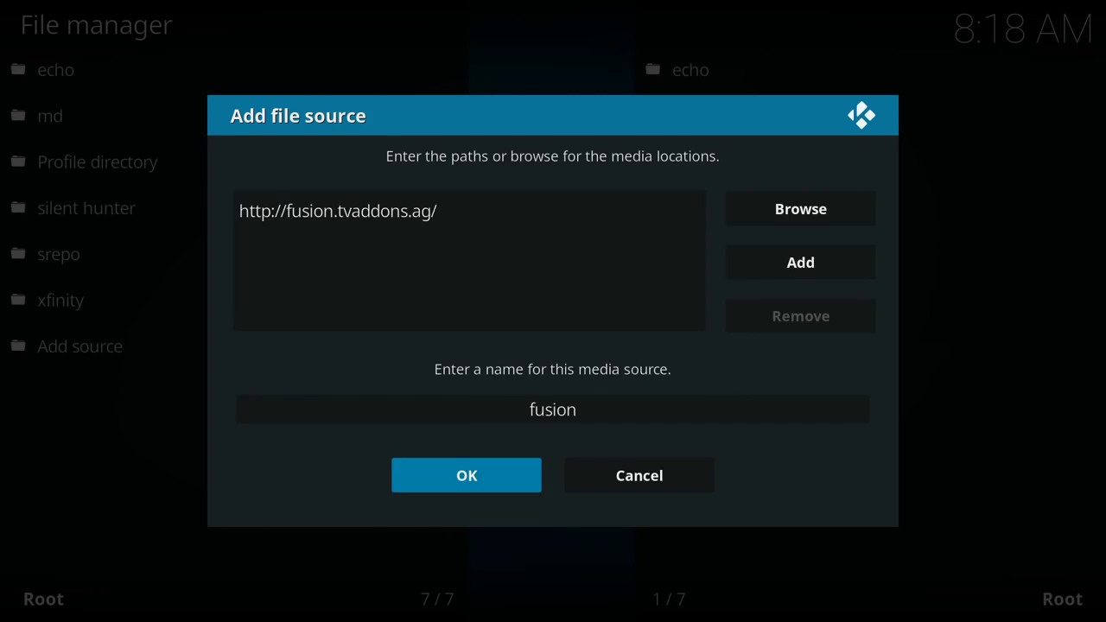
click(467, 473)
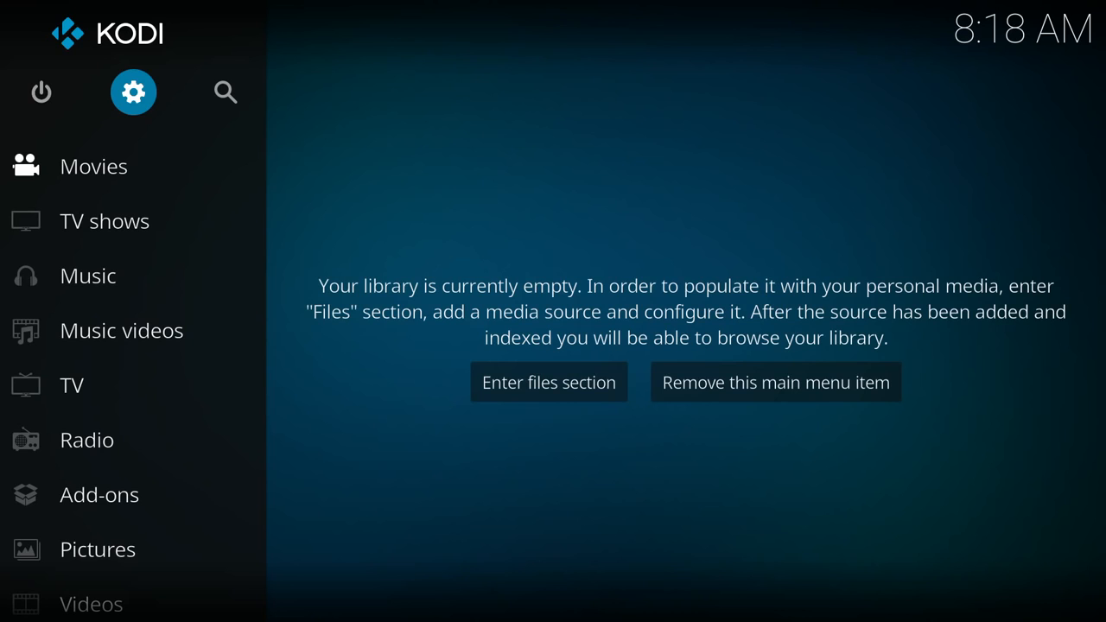
Go through Add-ons to the Add-on browser and choose Install from zip file.
click(99, 494)
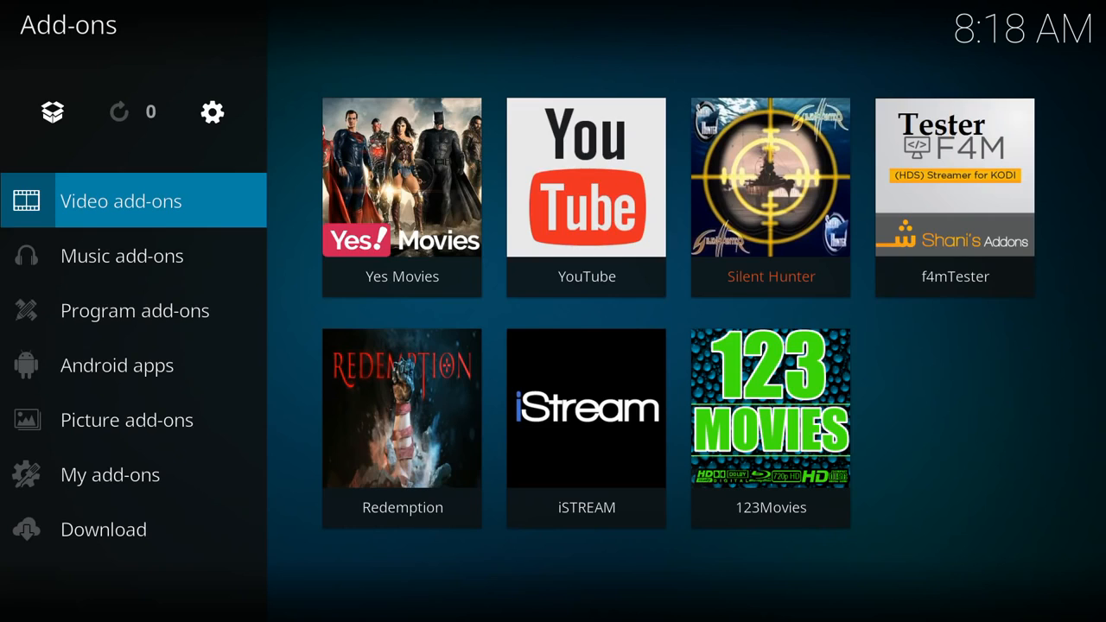
click(52, 112)
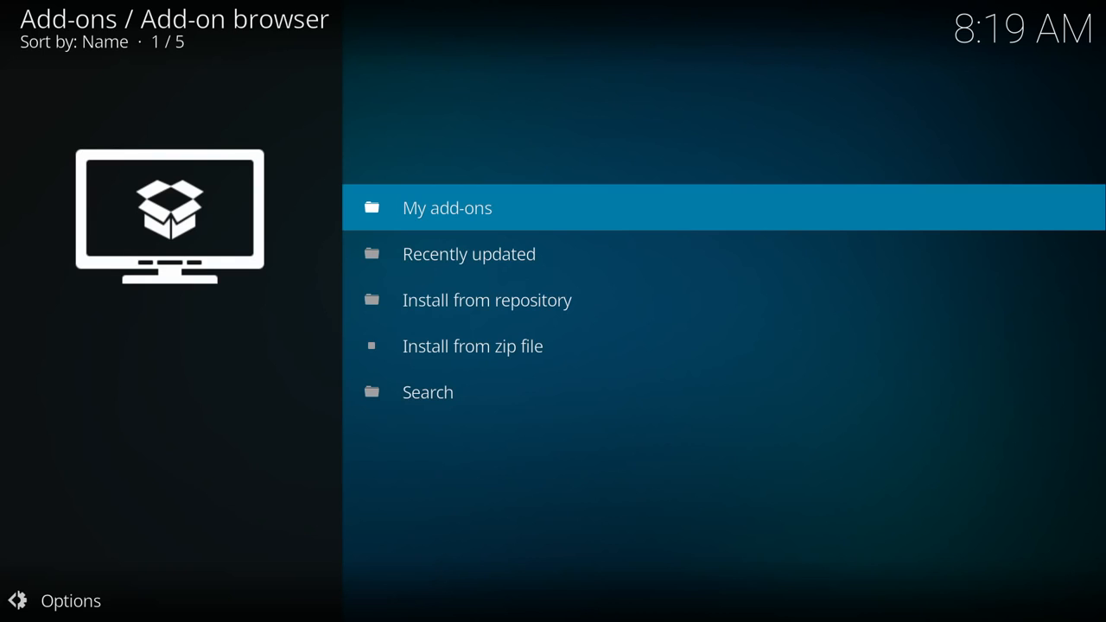
click(473, 346)
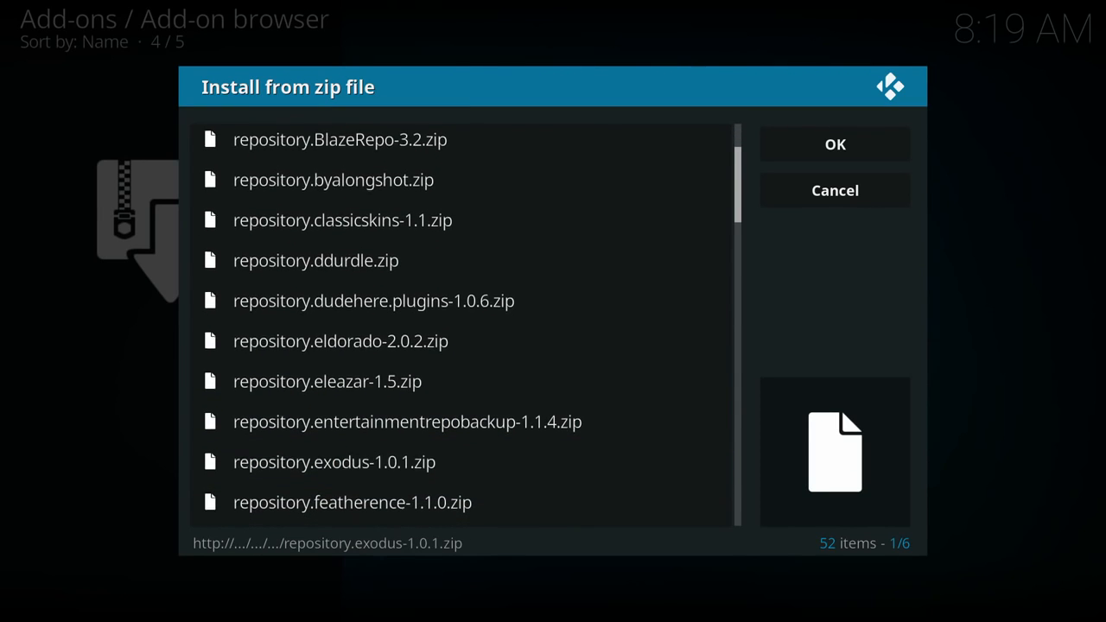
Select repository.exodus-1.0.1.zip to install the Exodus repository.
scroll(down, 3)
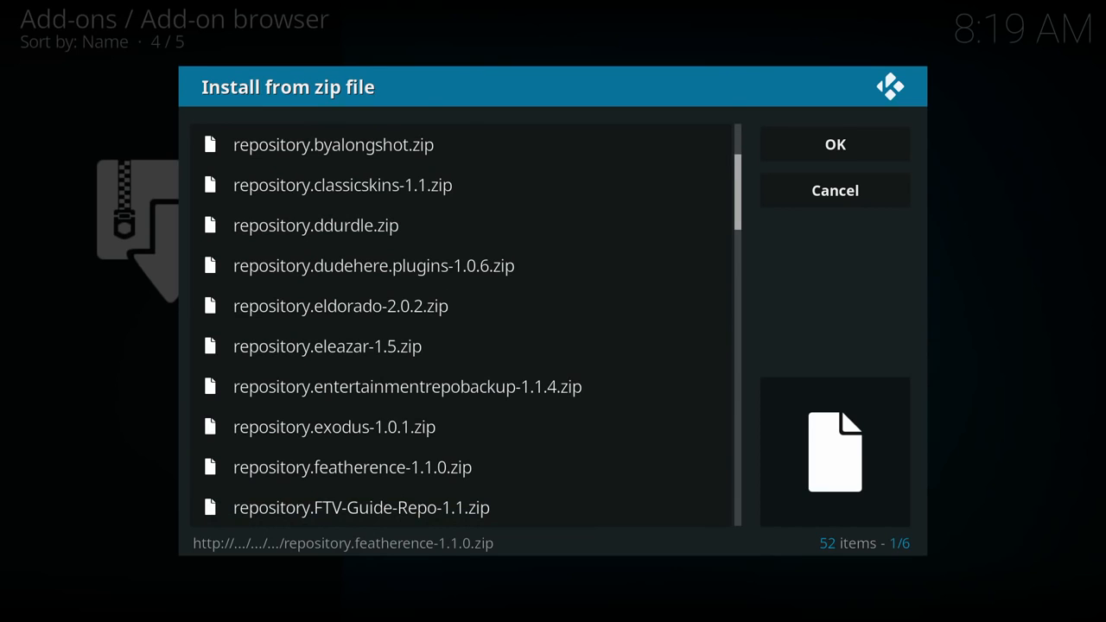
click(832, 190)
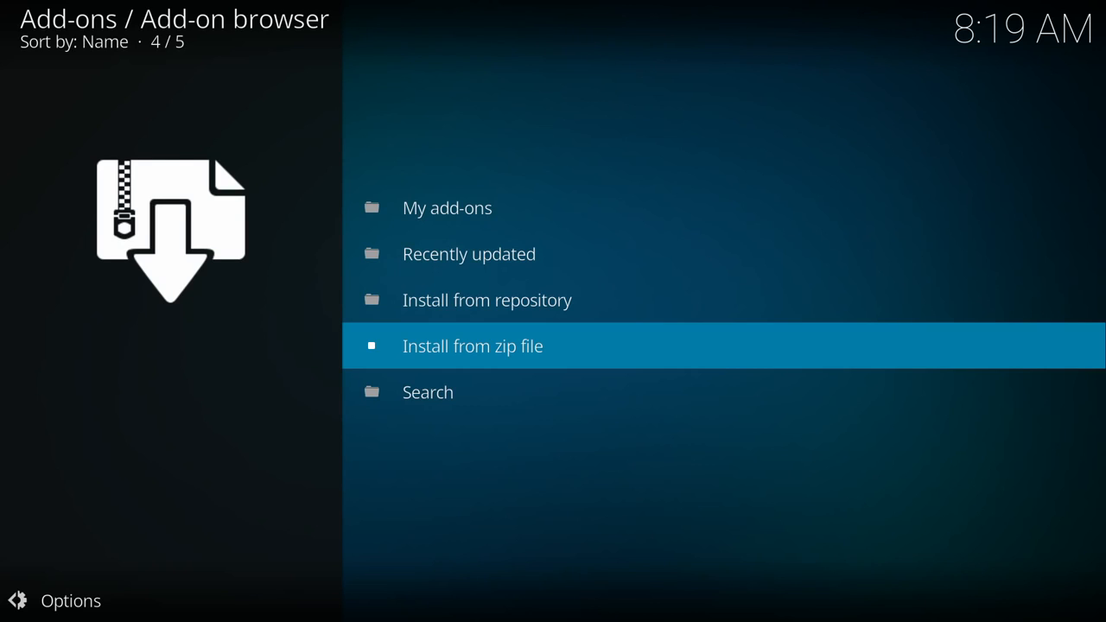
Navigate Install from repository > Exodus repository > Video add-ons > Exodus.
click(487, 300)
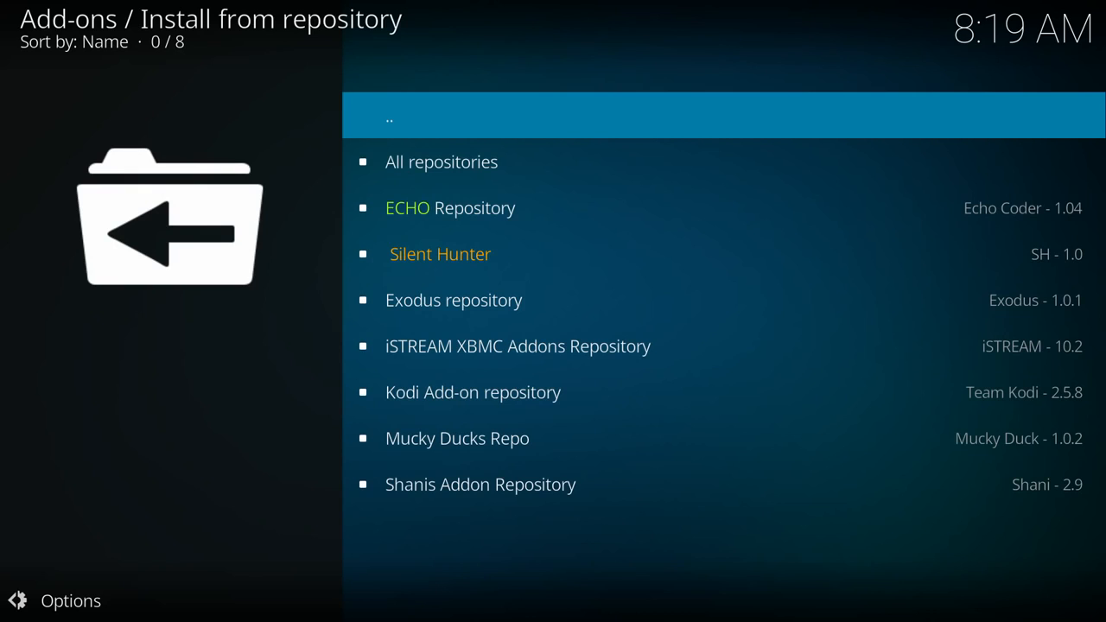
click(453, 300)
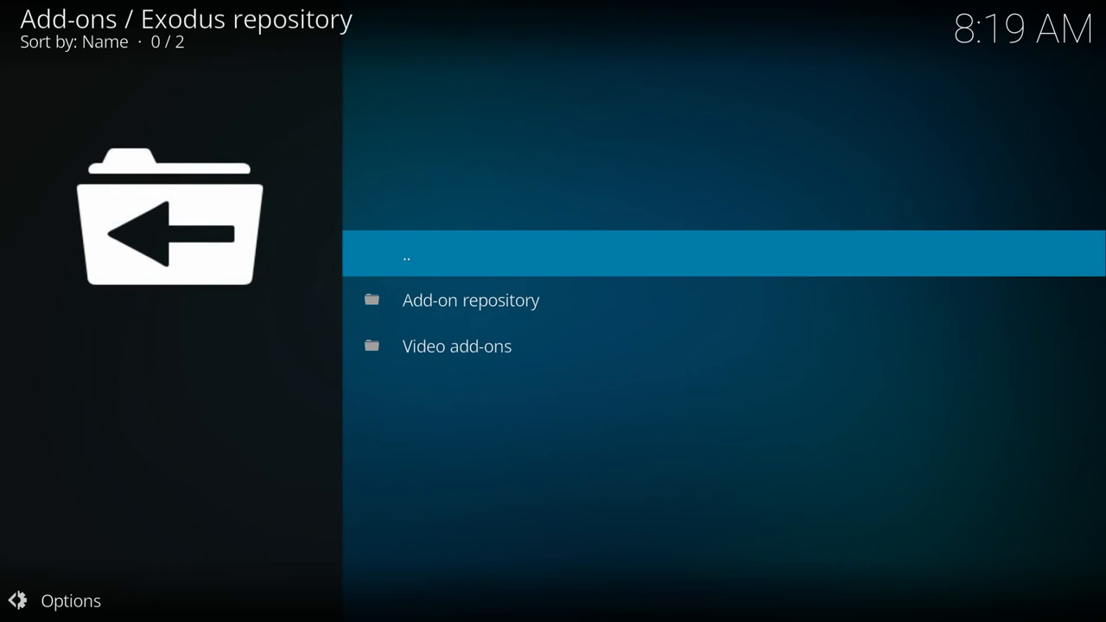
click(456, 345)
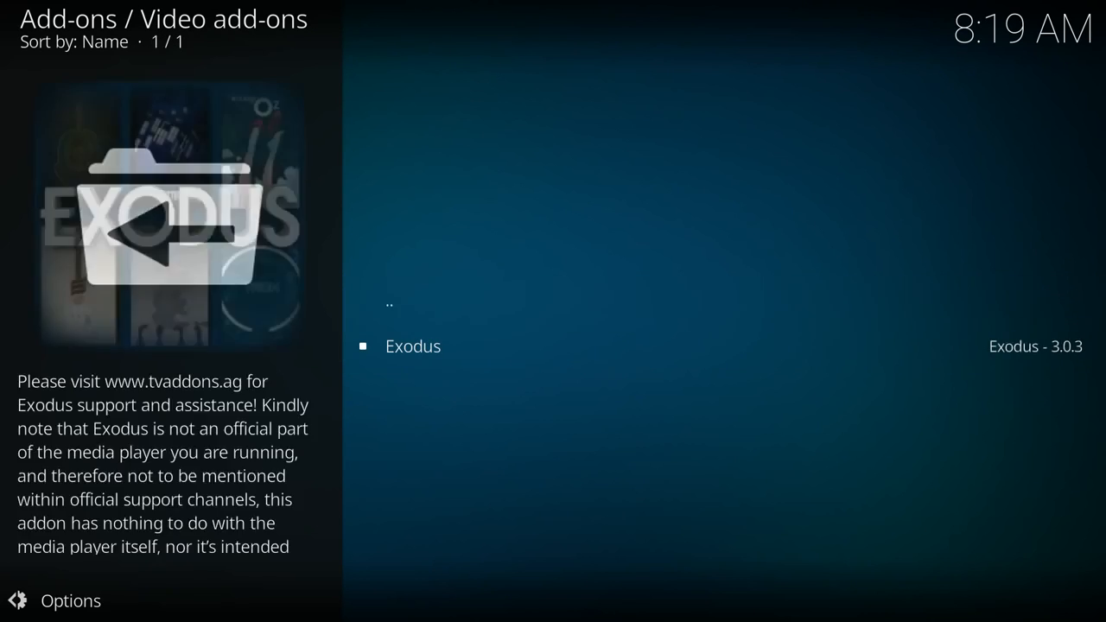
click(411, 346)
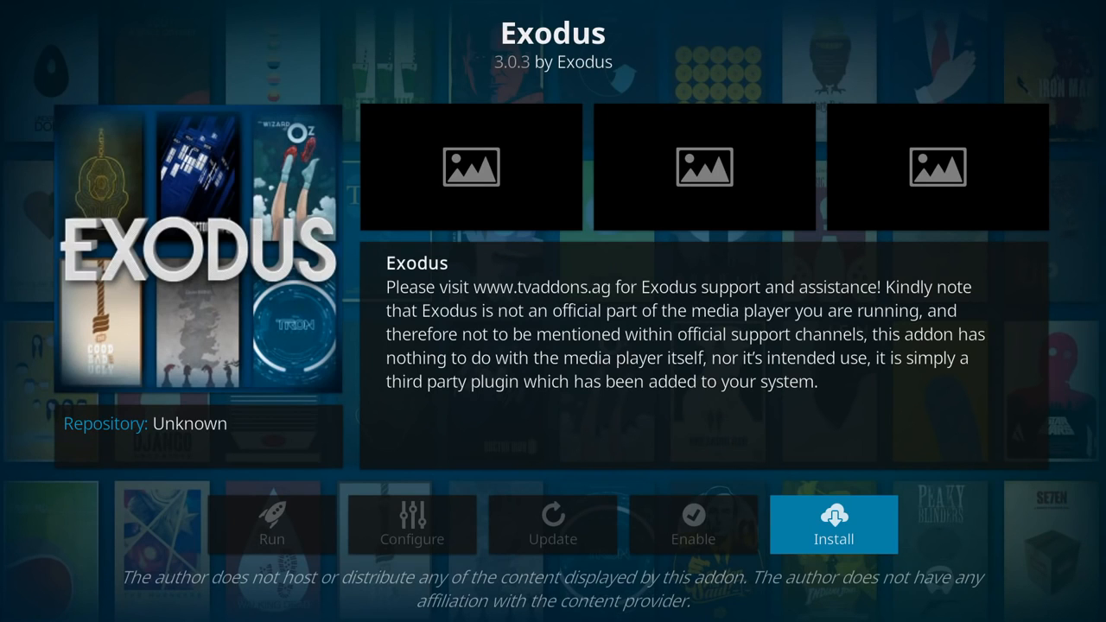
Install the Exodus add-on from its information page.
click(833, 525)
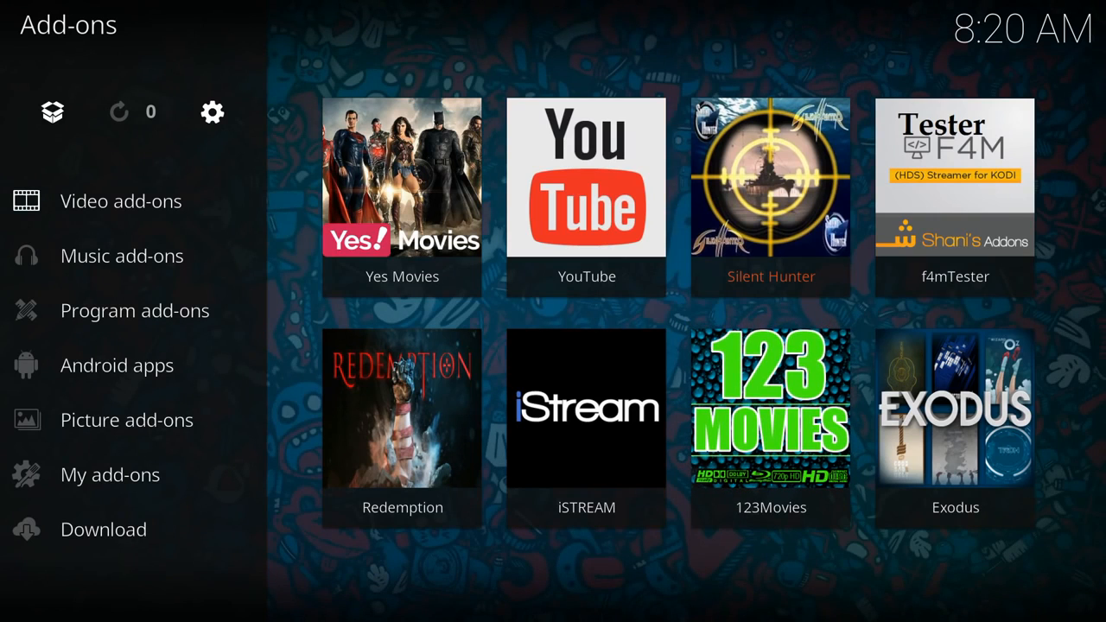
Launch Exodus, enter its Movies section and load Most Voted.
click(954, 424)
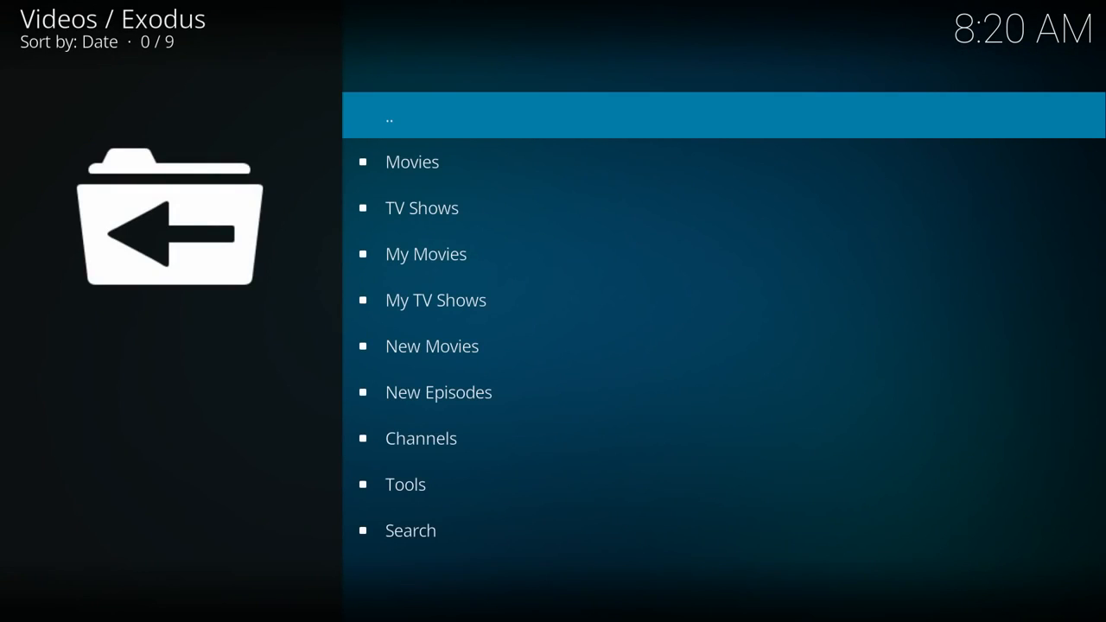
click(411, 162)
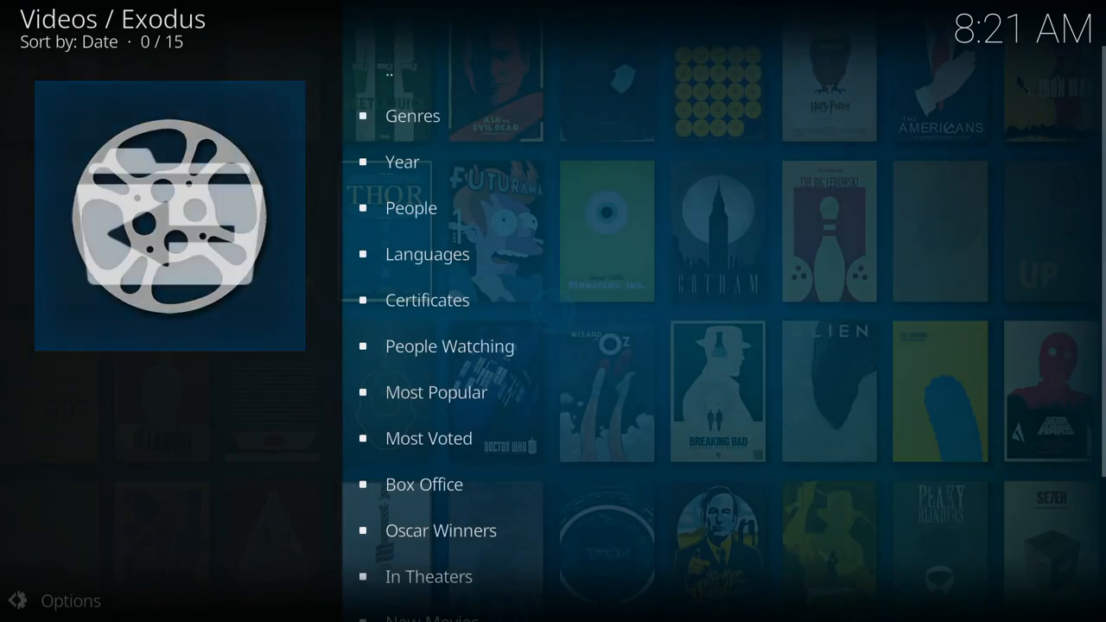
scroll(down, 3)
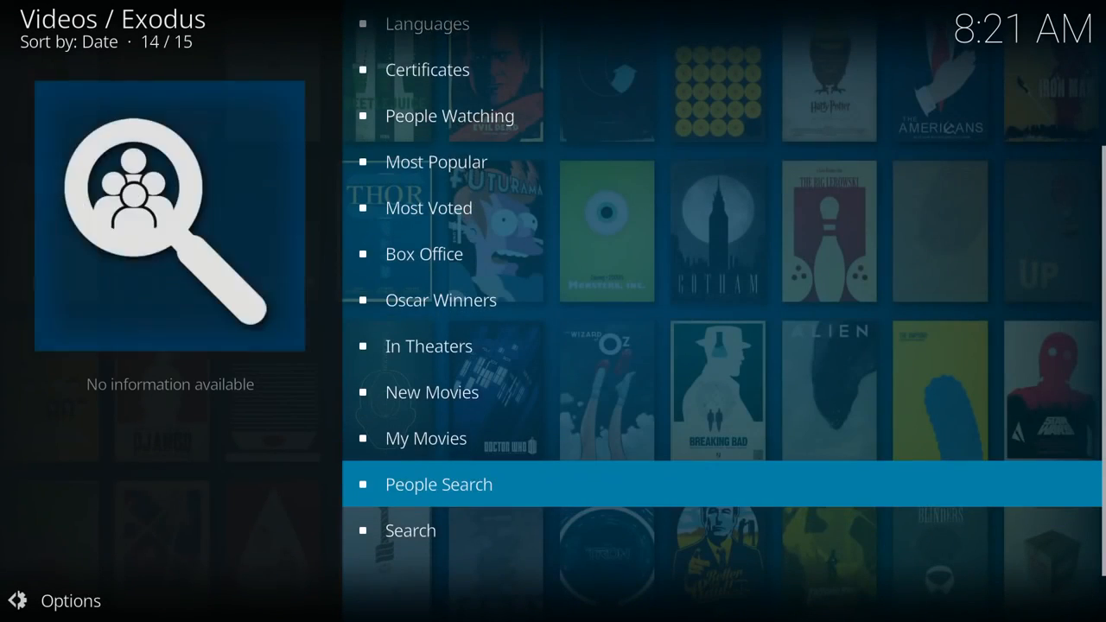
scroll(up, 3)
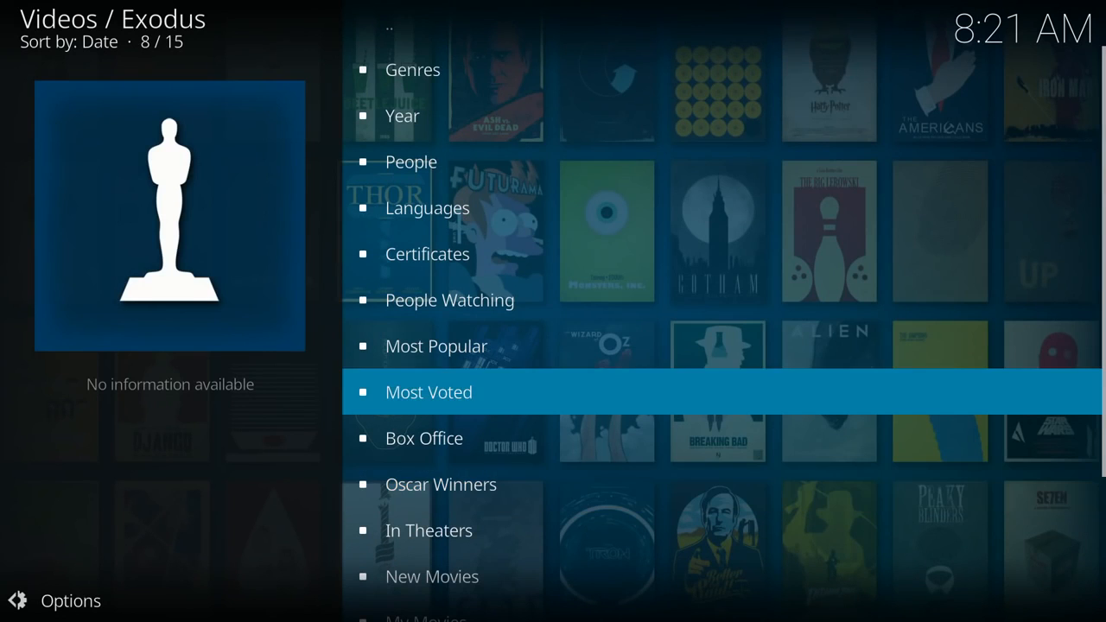
click(429, 390)
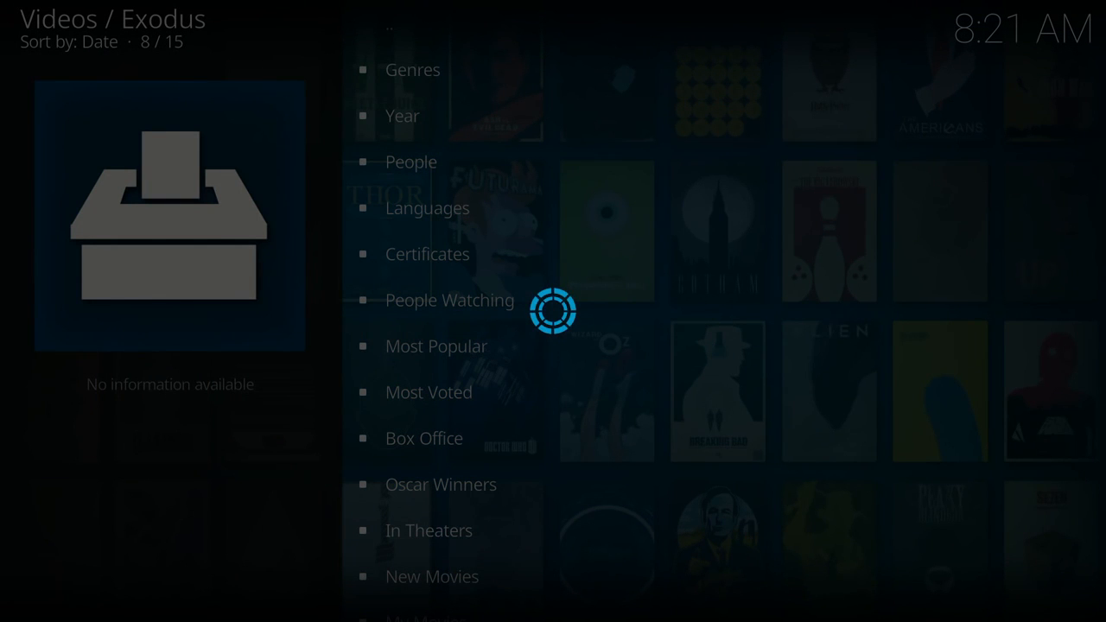